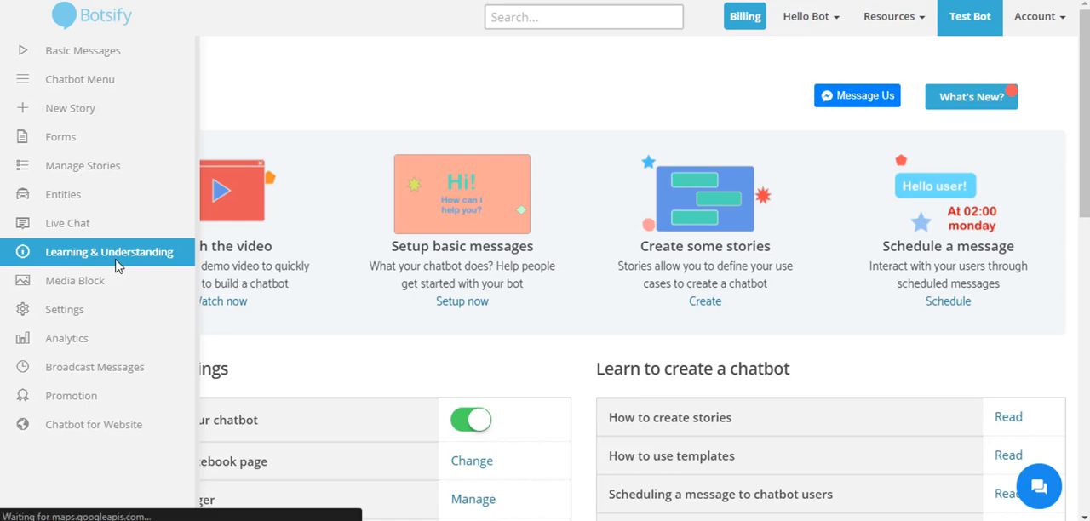
Go to the chatbot's Learning & Understanding page from the sidebar
left_click(109, 252)
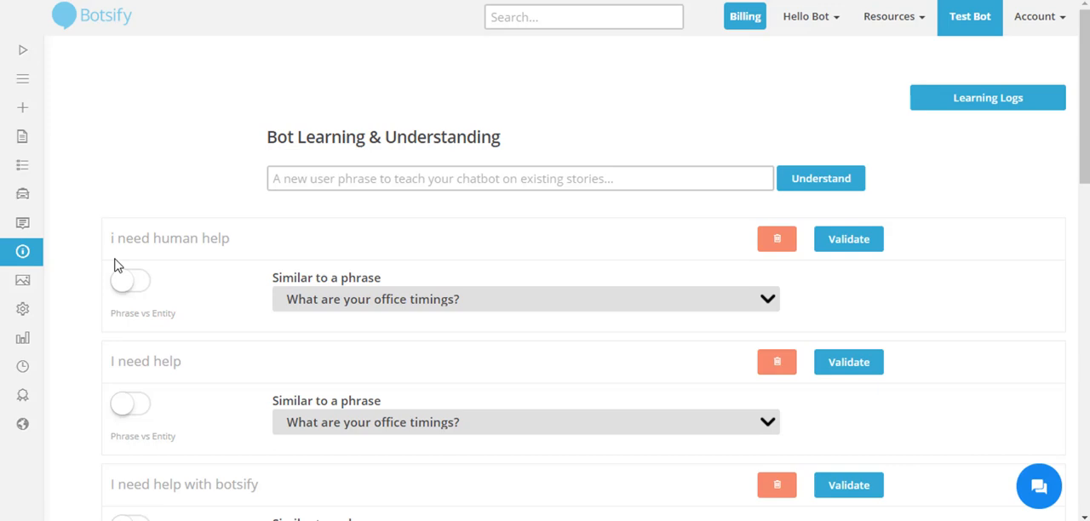
mouse_move(85, 293)
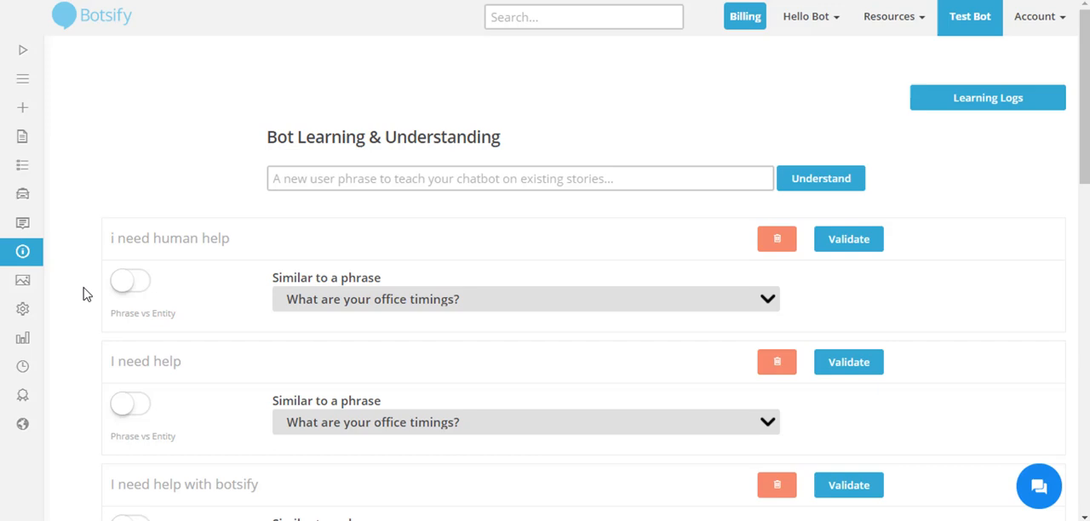
left_click(524, 300)
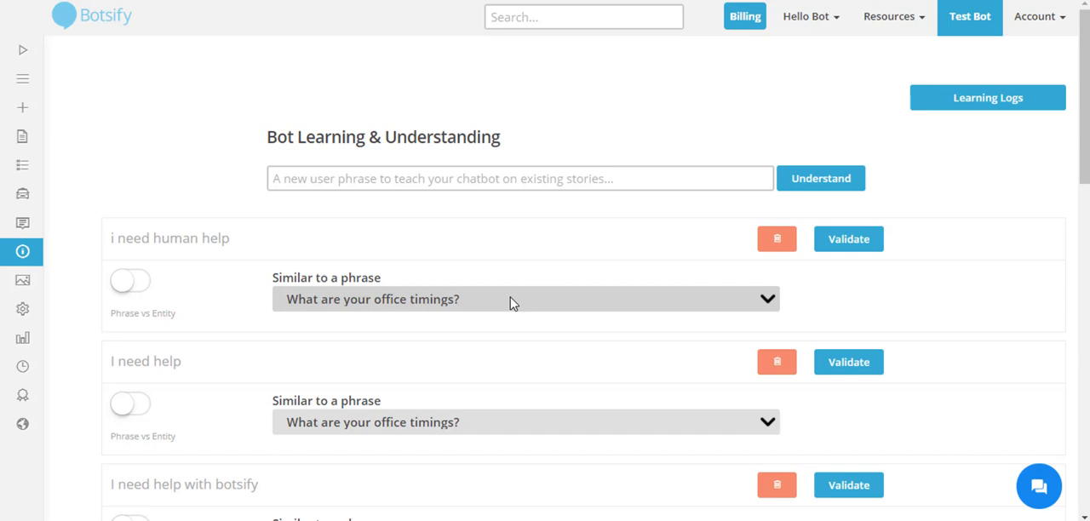
mouse_move(157, 303)
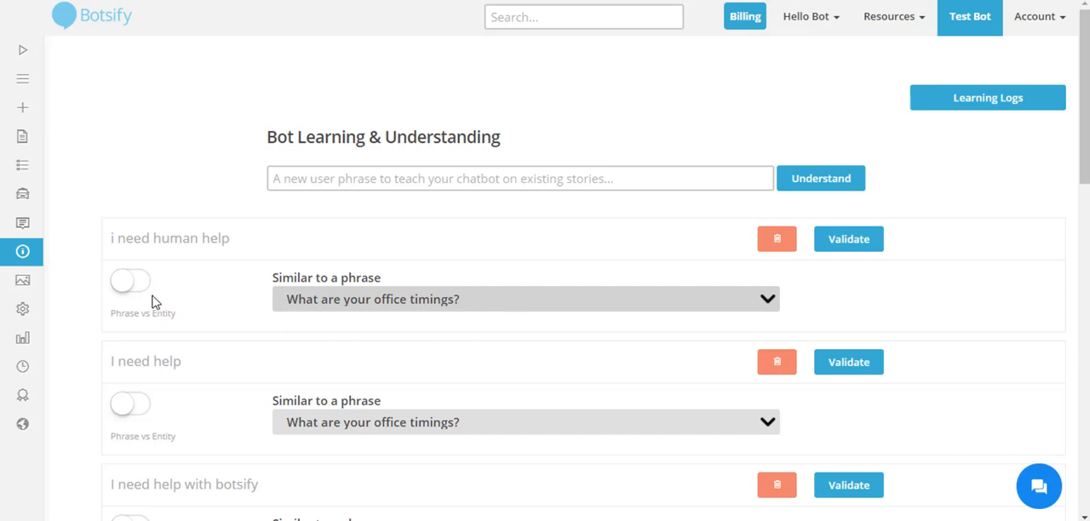
left_click(129, 281)
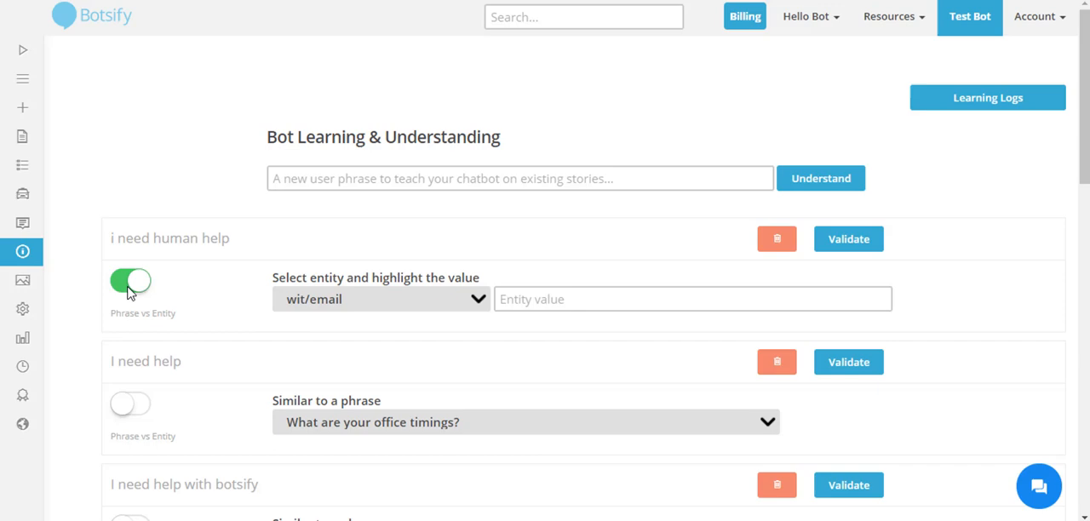
mouse_move(425, 318)
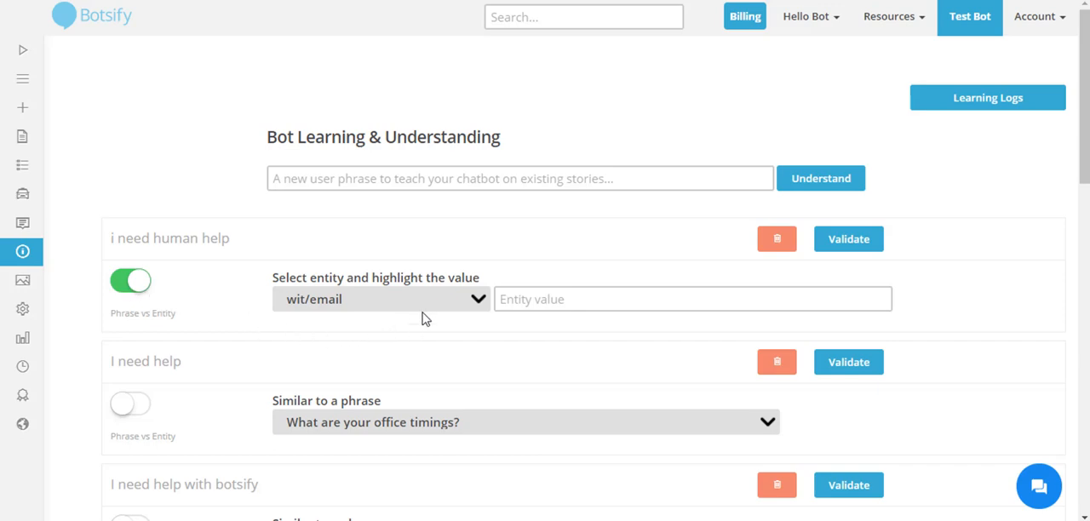
left_click(379, 300)
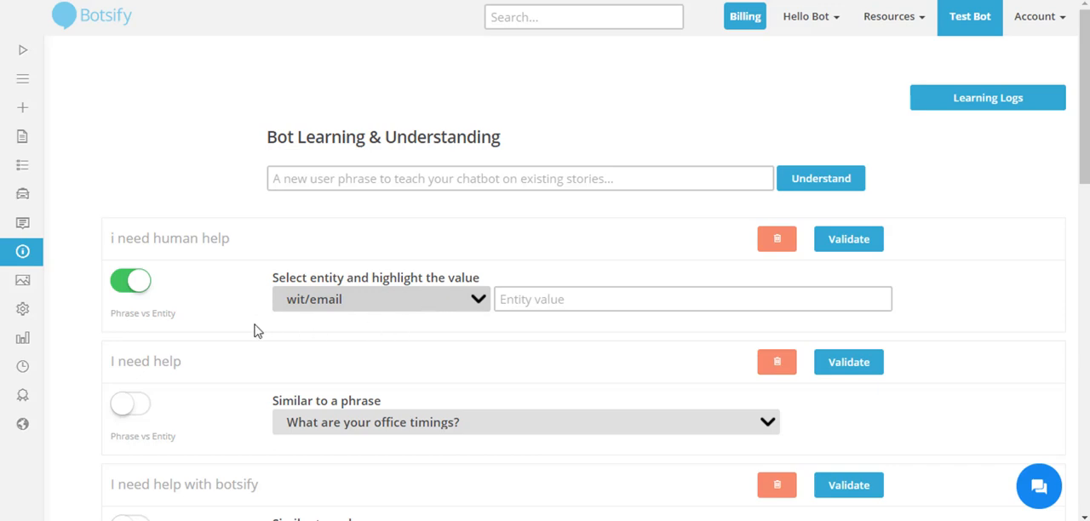
left_click(130, 279)
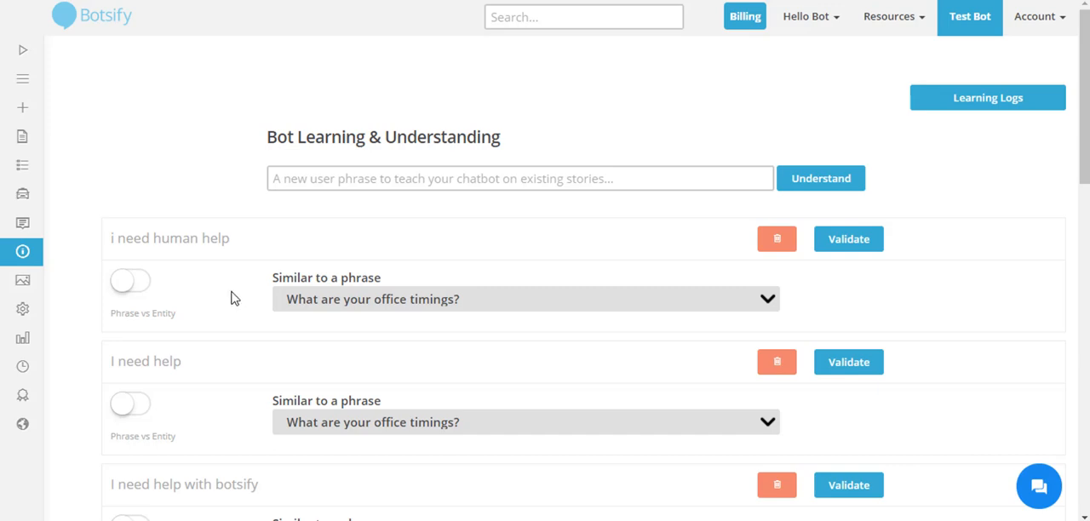
mouse_move(226, 298)
type("I want help")
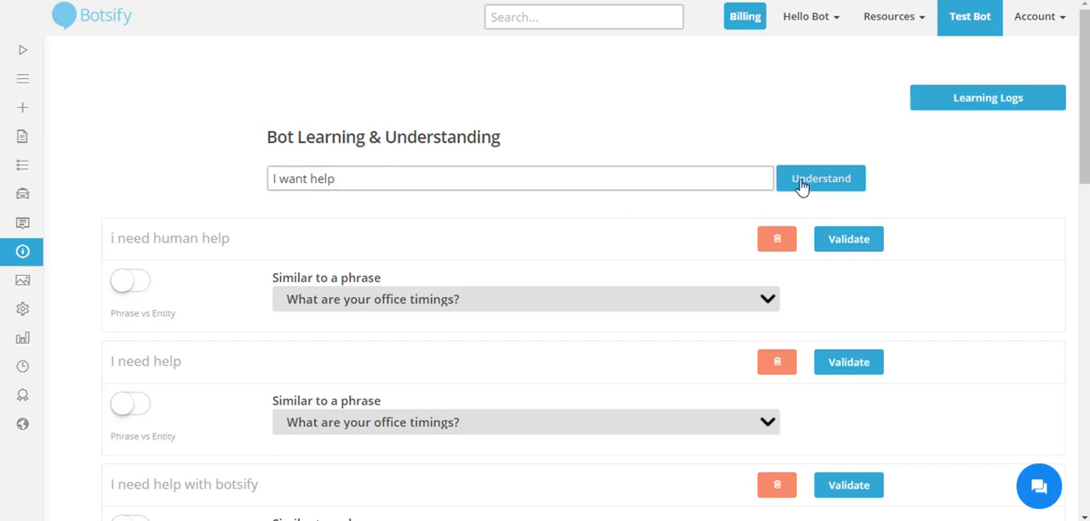
Submit 'I want help' with Understand so it appears at the top of the phrase list
left_click(821, 178)
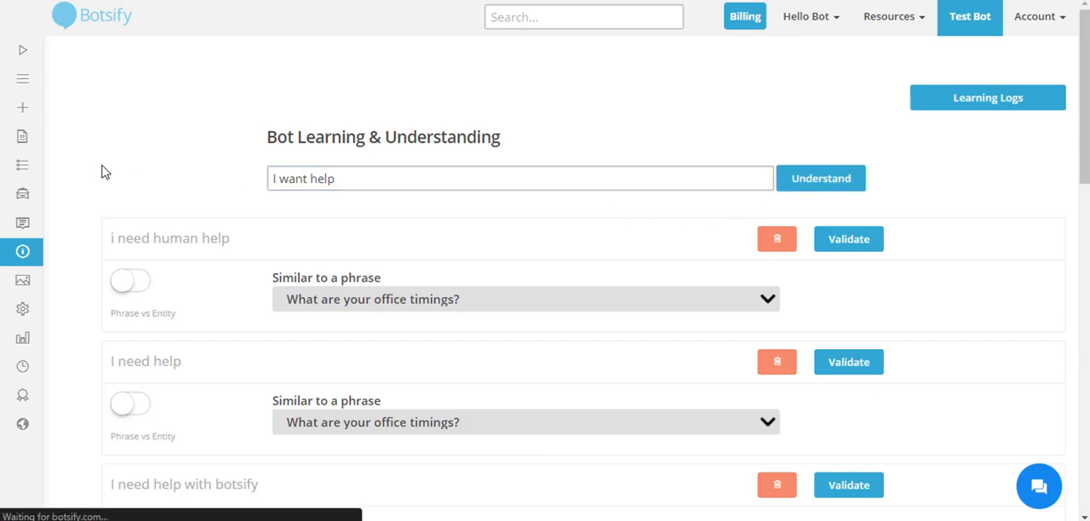
left_click(821, 178)
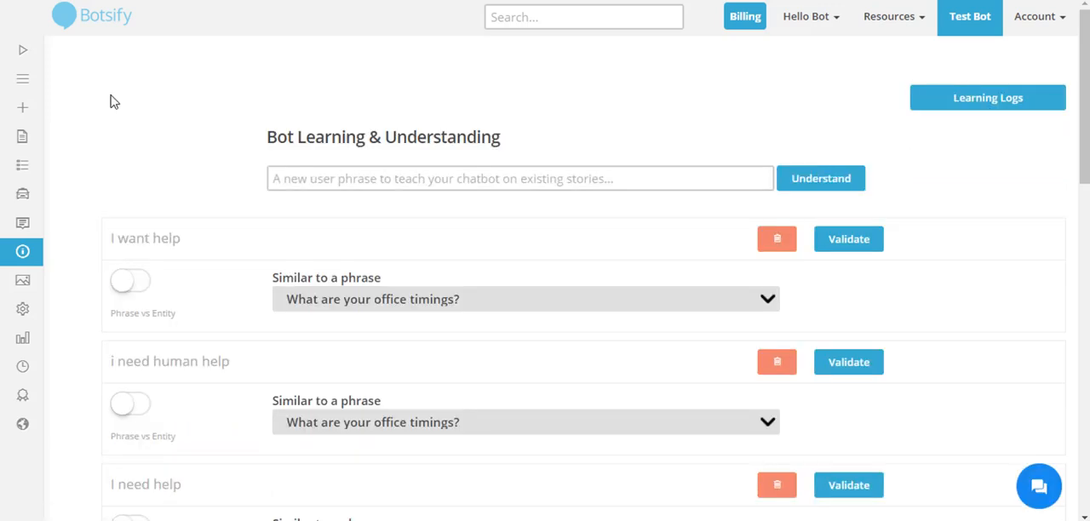
mouse_move(970, 99)
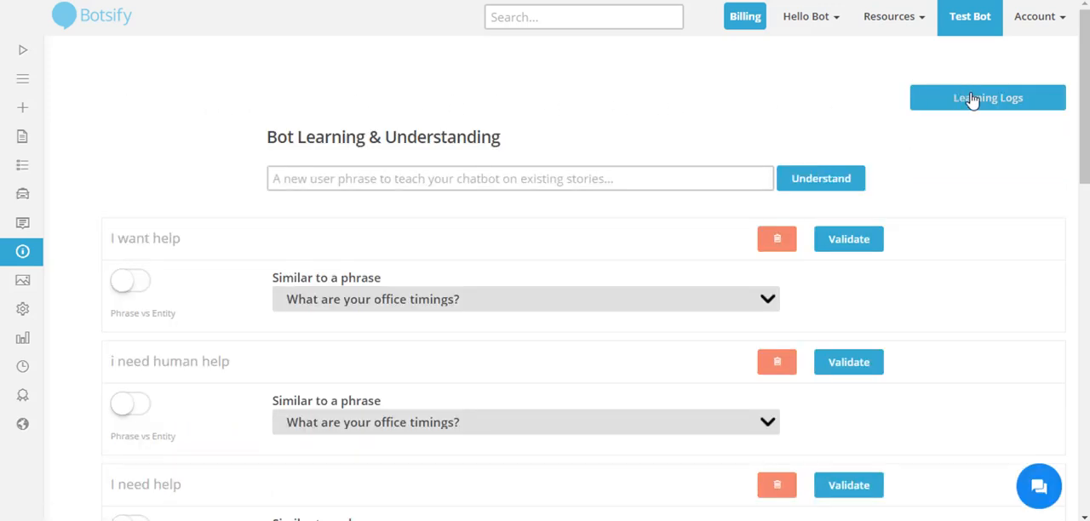
Unlearn the 'What are your office timing' query, leaving the Learning Log empty
left_click(988, 97)
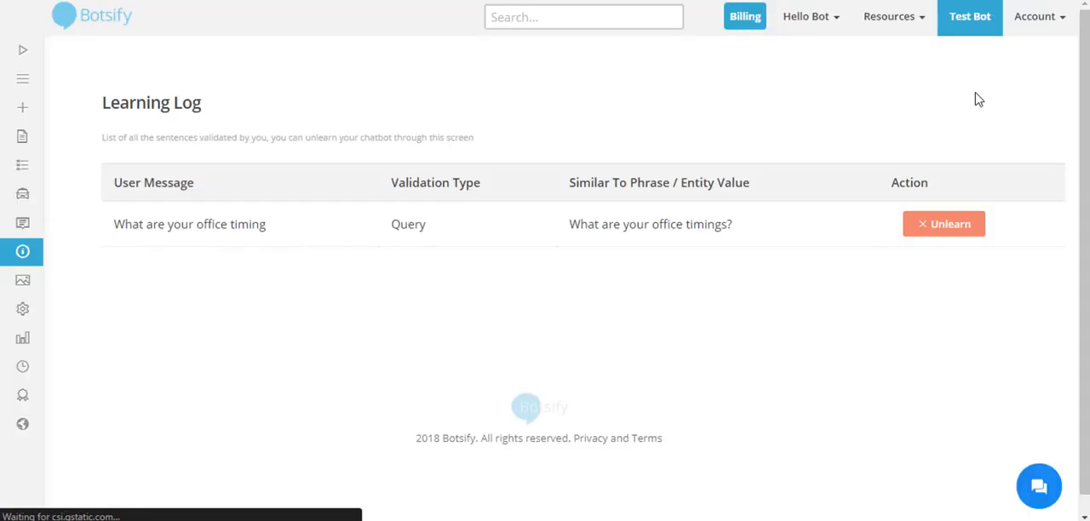
mouse_move(944, 225)
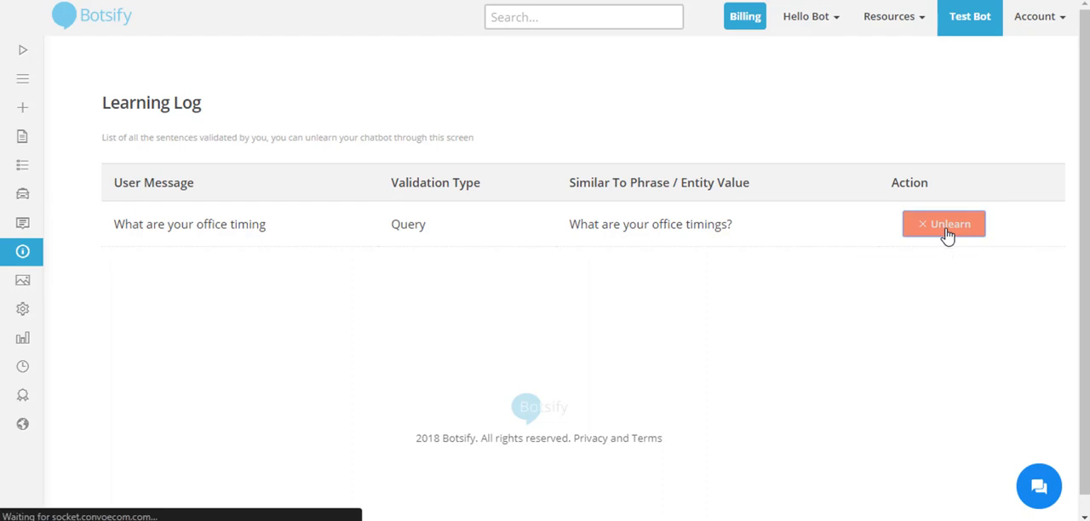
left_click(943, 225)
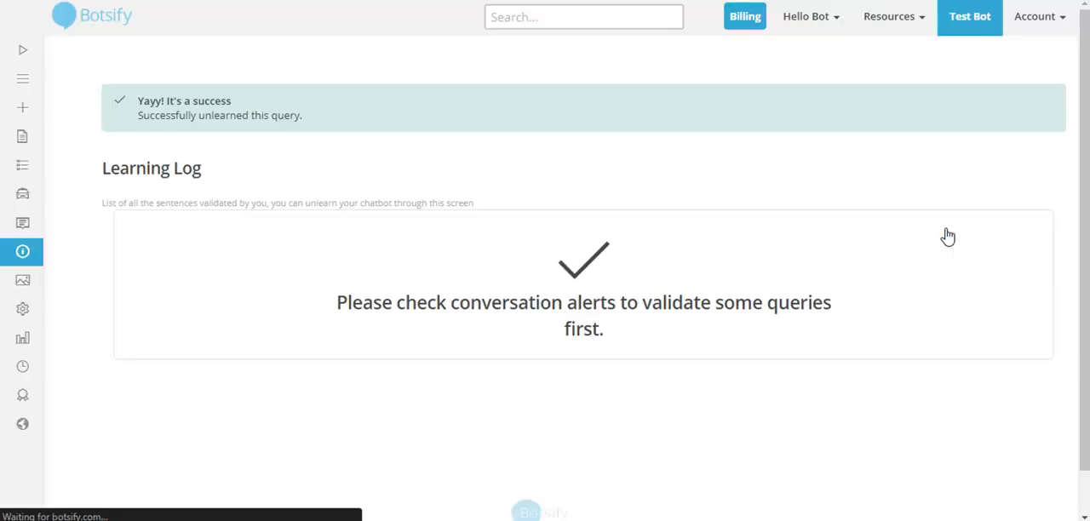